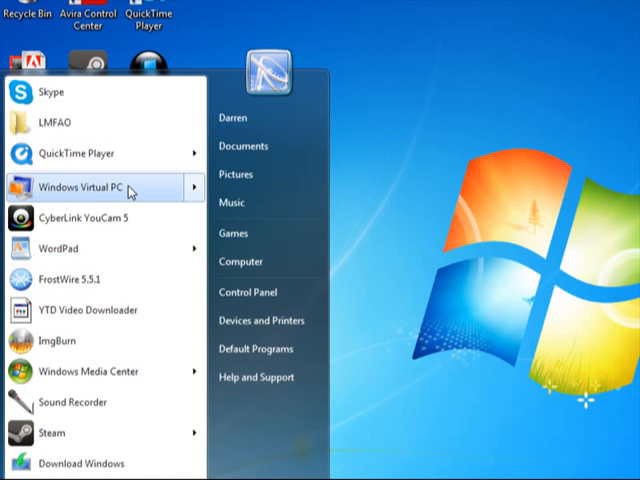
# - Start the Terminal Server virtual machine from the Windows Virtual PC Start menu folder
pyautogui.click(90, 187)
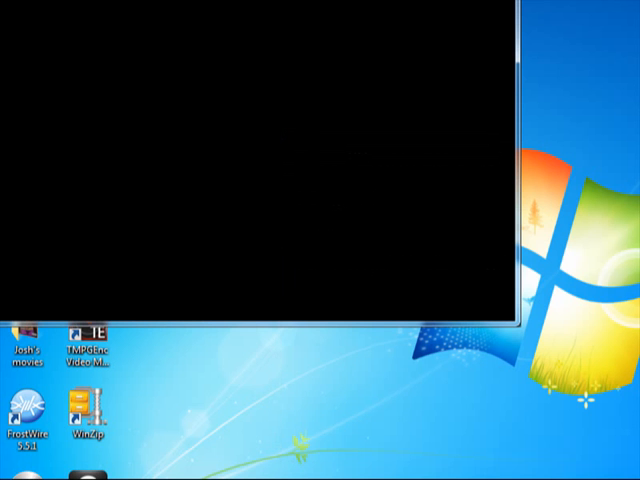
pyautogui.moveTo(299, 101)
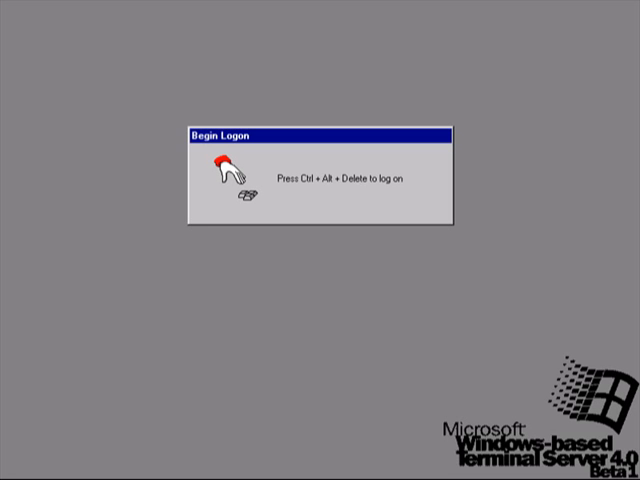
# - Send Ctrl+Alt+Delete, try an Administrator password, and dismiss the failed logon message
pyautogui.press('ctrl+alt+delete')
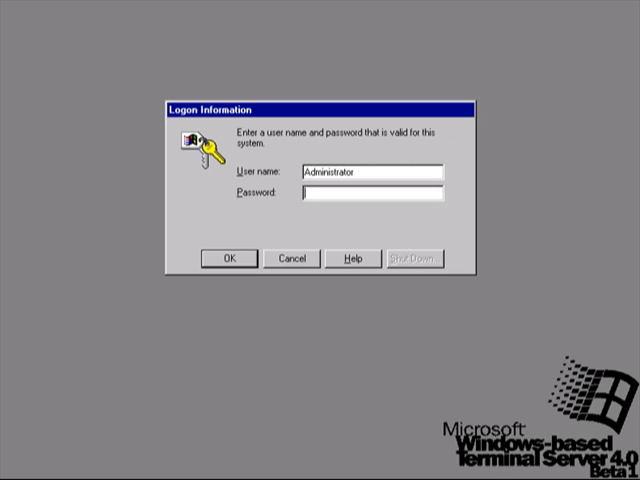
pyautogui.write('*')
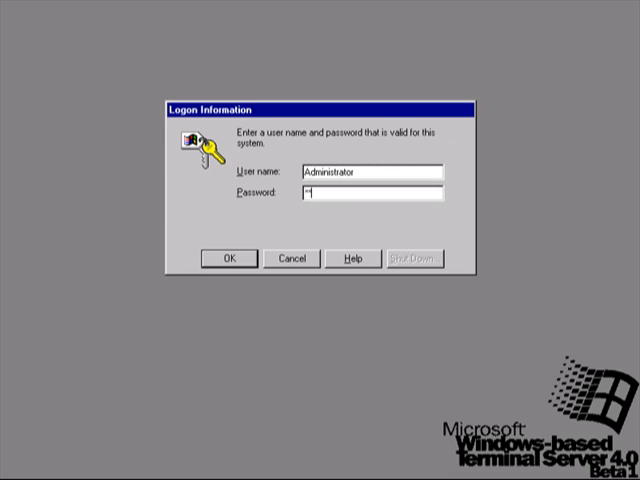
pyautogui.click(228, 258)
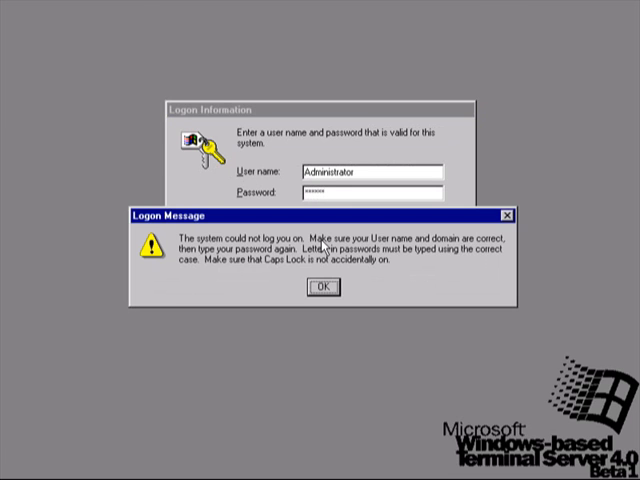
pyautogui.click(322, 287)
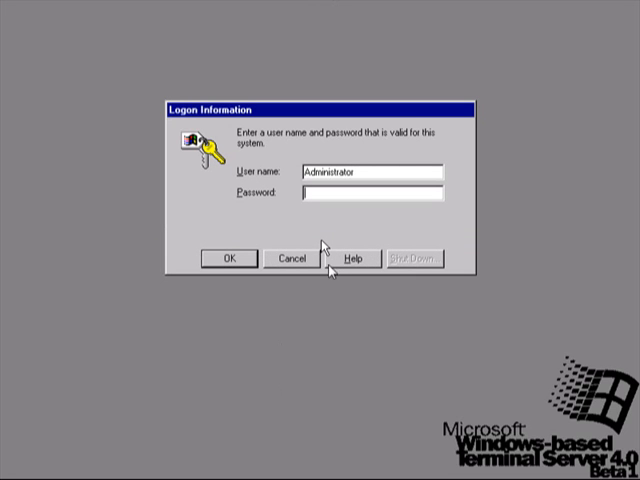
pyautogui.moveTo(410, 226)
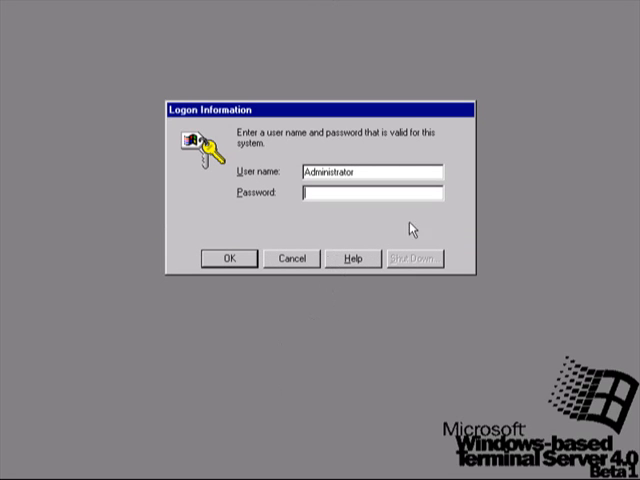
pyautogui.click(351, 257)
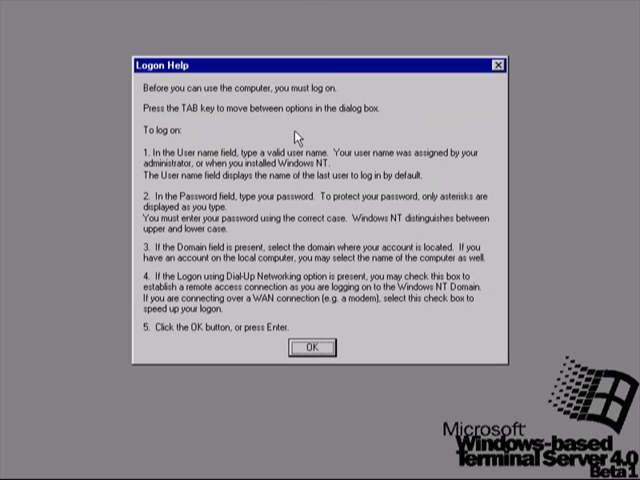
pyautogui.moveTo(300, 145)
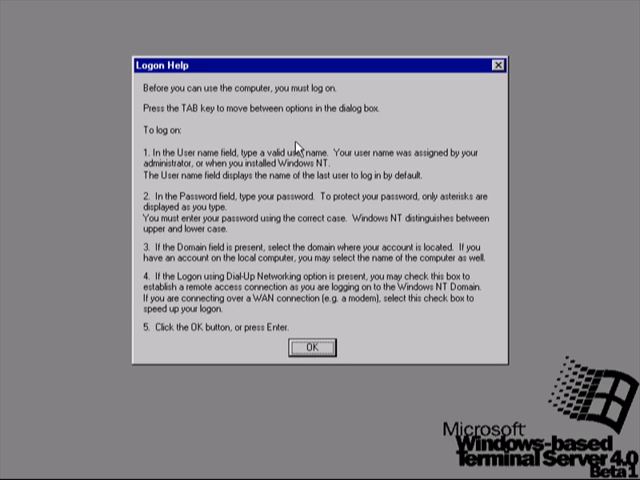
pyautogui.moveTo(296, 145)
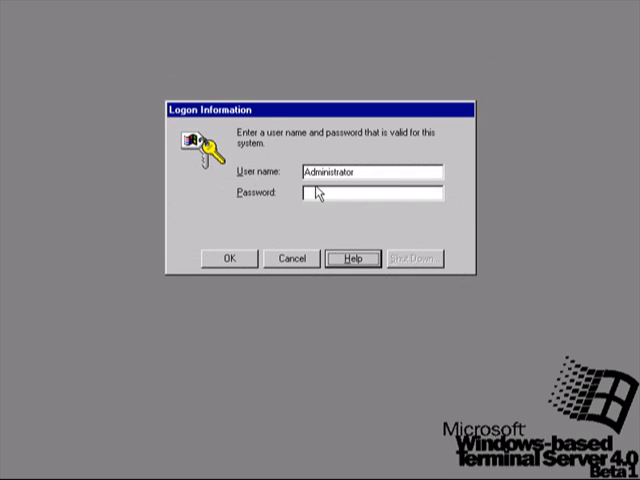
# - Log on as Administrator with the password and close the Welcome to Windows NT screen
pyautogui.click(370, 196)
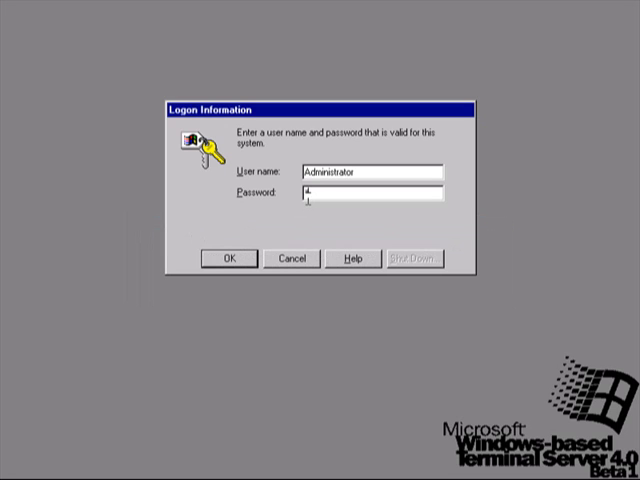
pyautogui.click(230, 257)
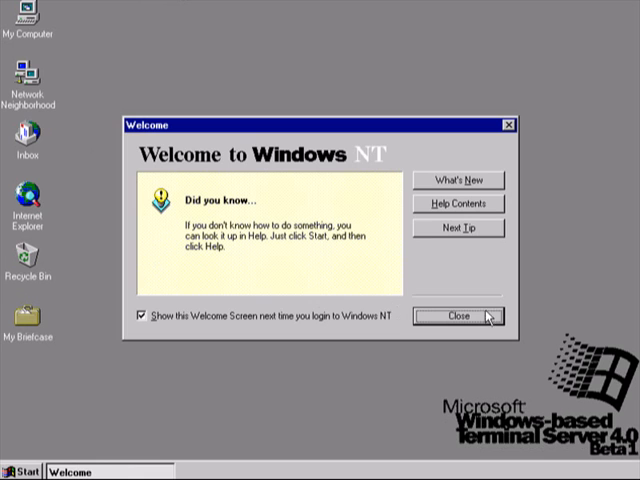
pyautogui.moveTo(466, 321)
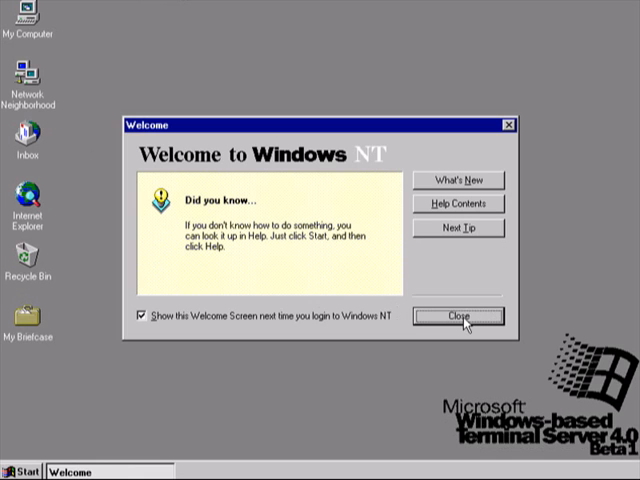
pyautogui.click(463, 317)
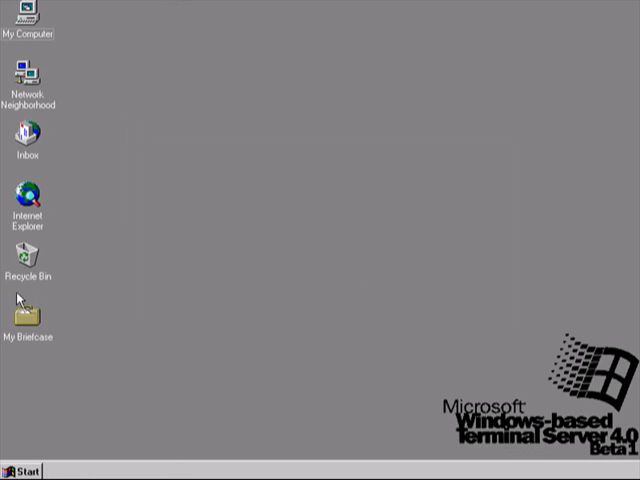
pyautogui.moveTo(28, 411)
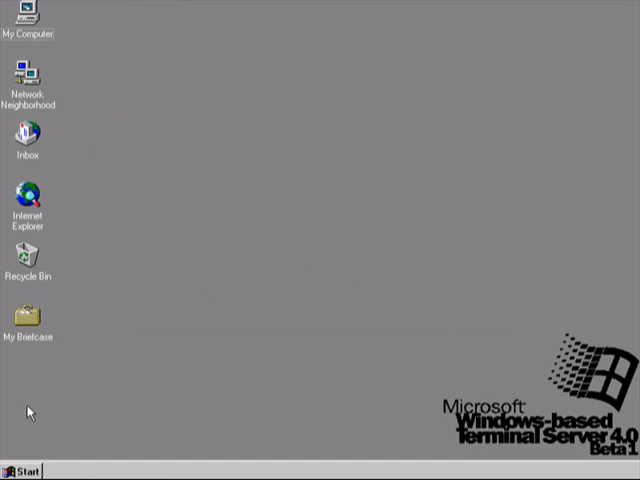
# - Shut down Windows NT through Windows NT Security, confirming the Shutdown option
pyautogui.click(20, 471)
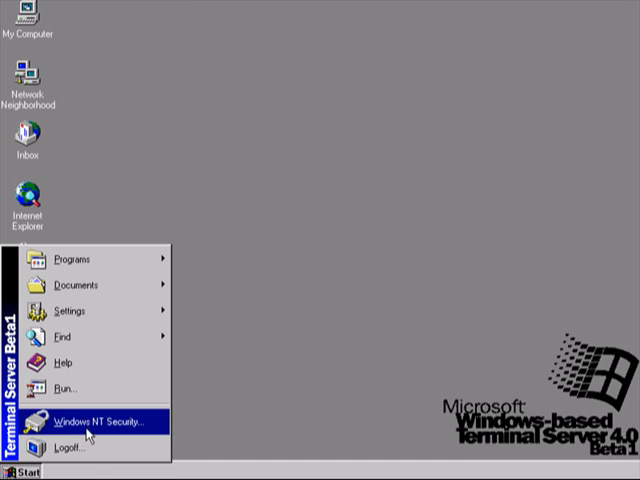
pyautogui.click(96, 421)
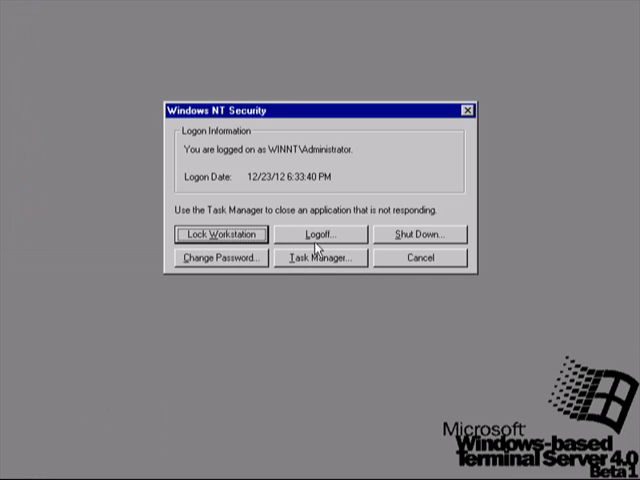
pyautogui.click(418, 234)
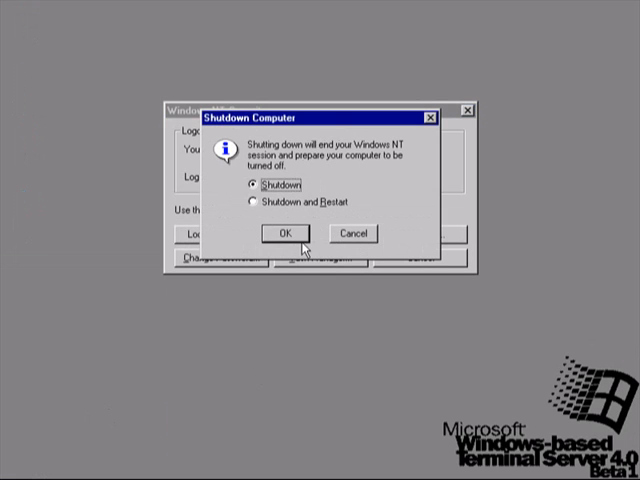
pyautogui.click(287, 233)
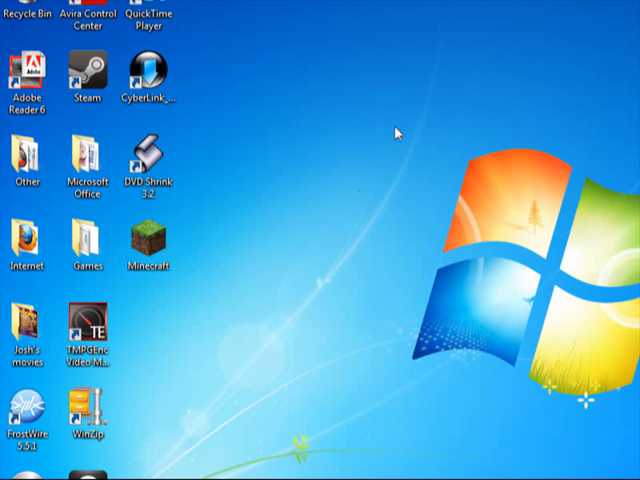
pyautogui.moveTo(404, 414)
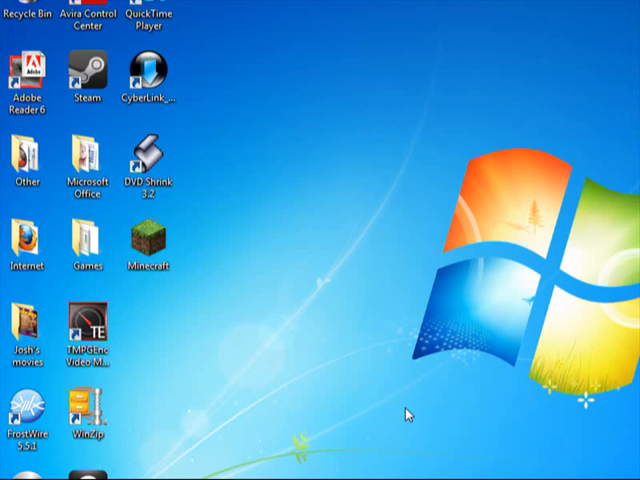